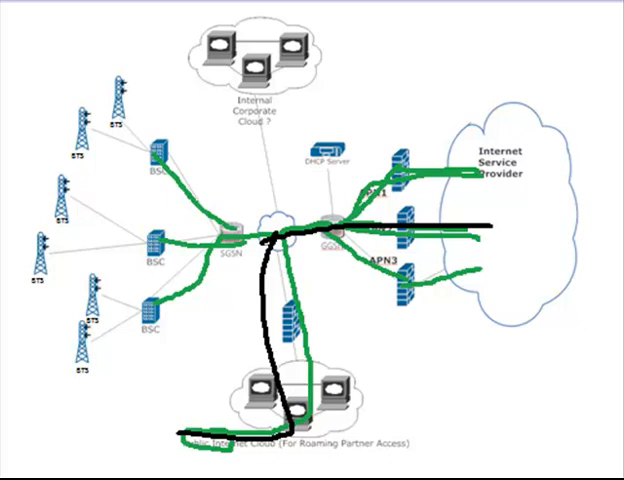
Step: Draw a red freehand route from the gateway router up to the Internet Service Provider cloud
{"action": "left_click_drag", "start_coordinate": [344, 216], "coordinate": [464, 160]}
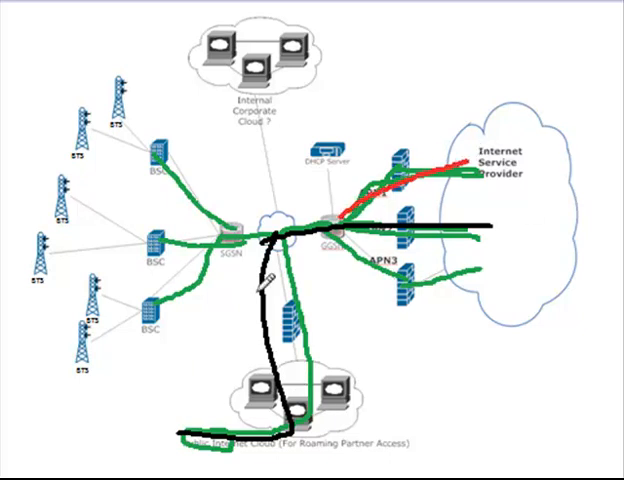